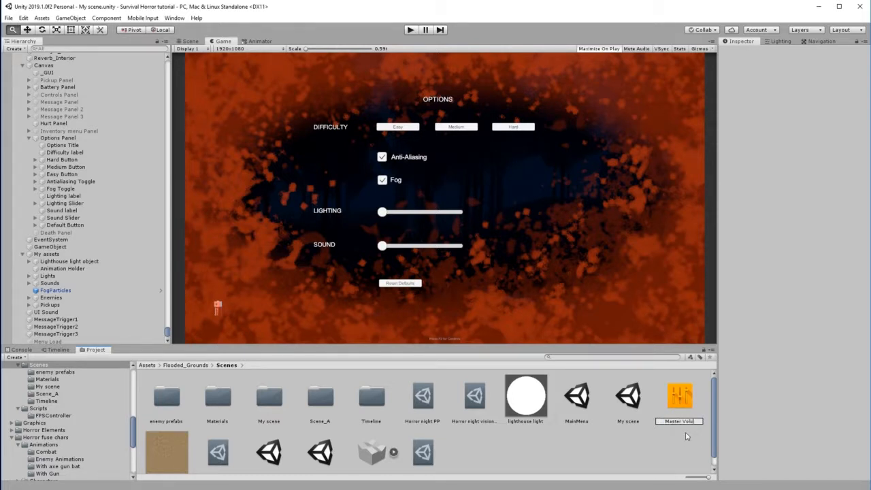
Select the Master Volume mixer asset and head to the Window menu for the Audio Mixer editor.
click(627, 398)
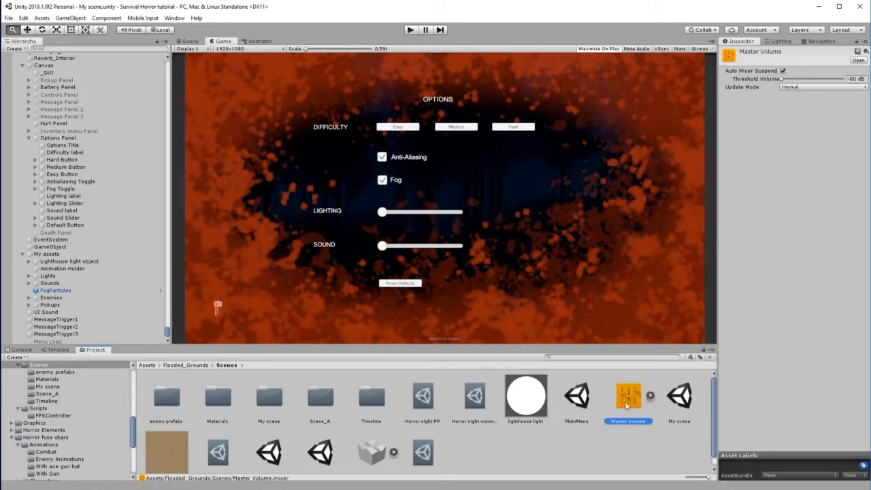
click(174, 18)
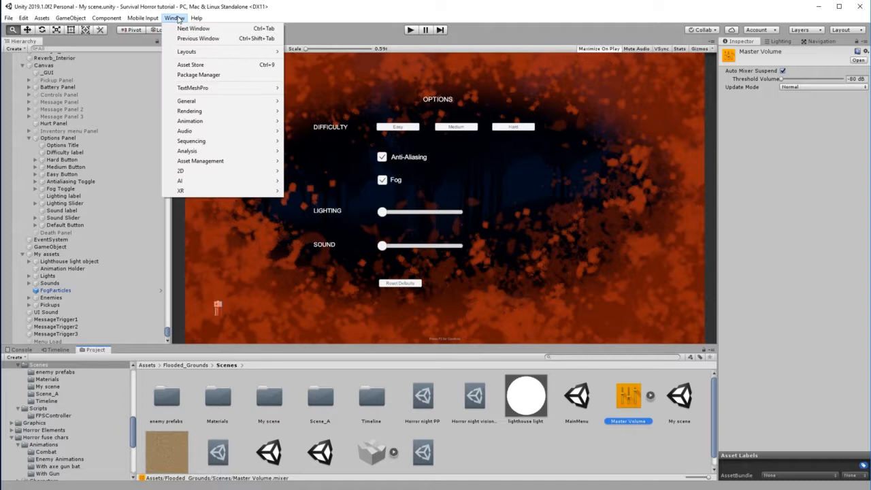
mouse_move(185, 131)
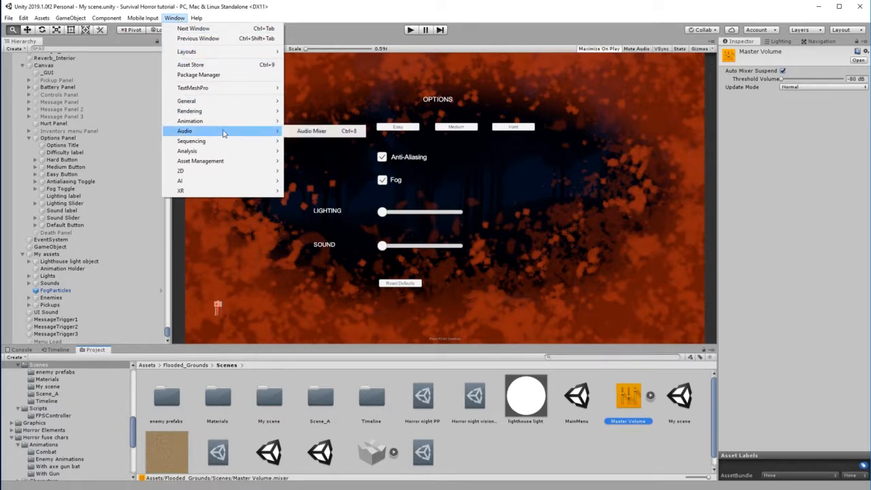
In the Audio Mixer editor, route the Low health mixer's output into Master Volume.
click(327, 131)
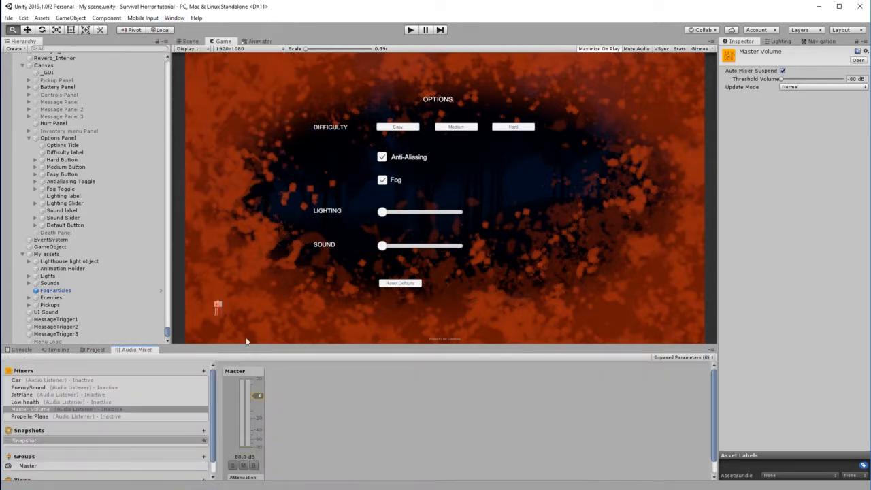
mouse_move(185, 341)
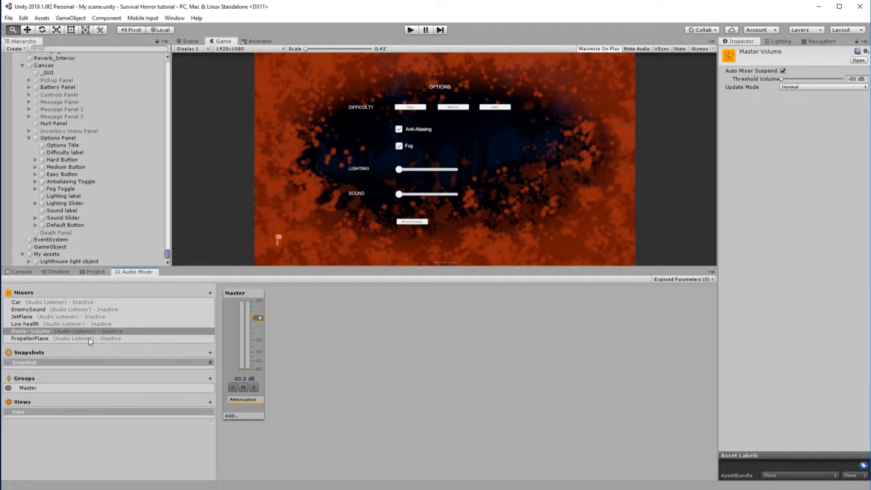
click(30, 331)
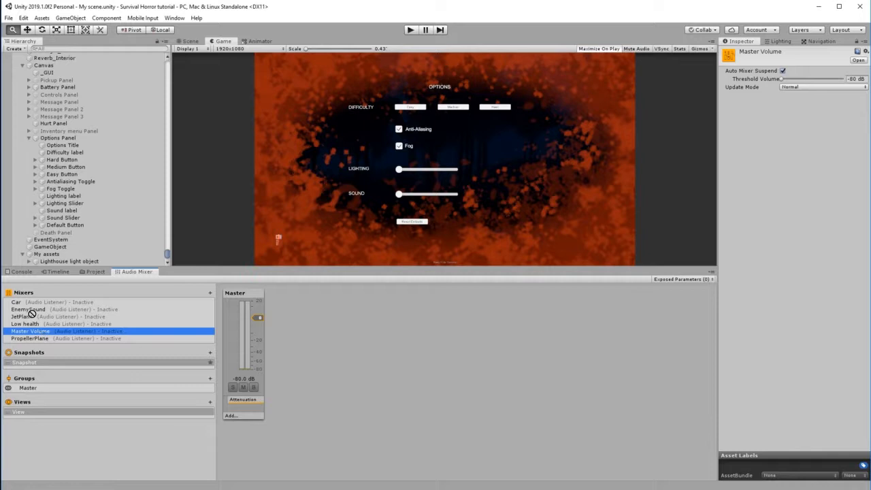
click(41, 302)
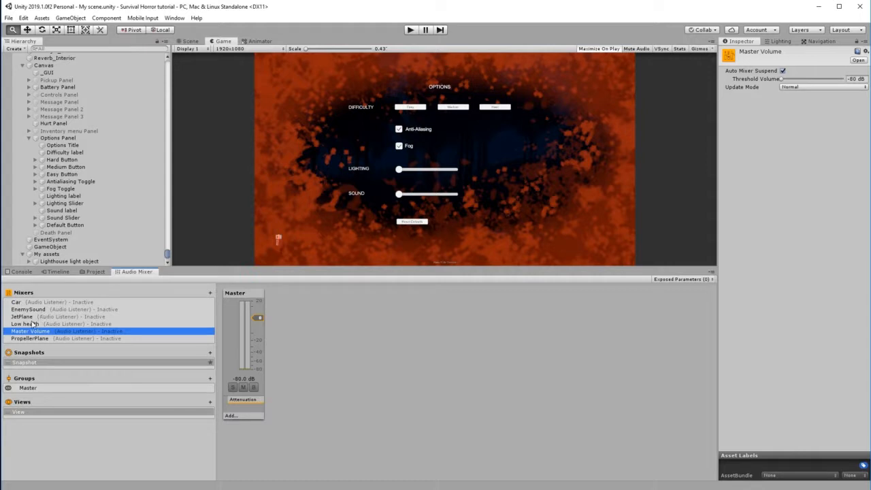
click(22, 325)
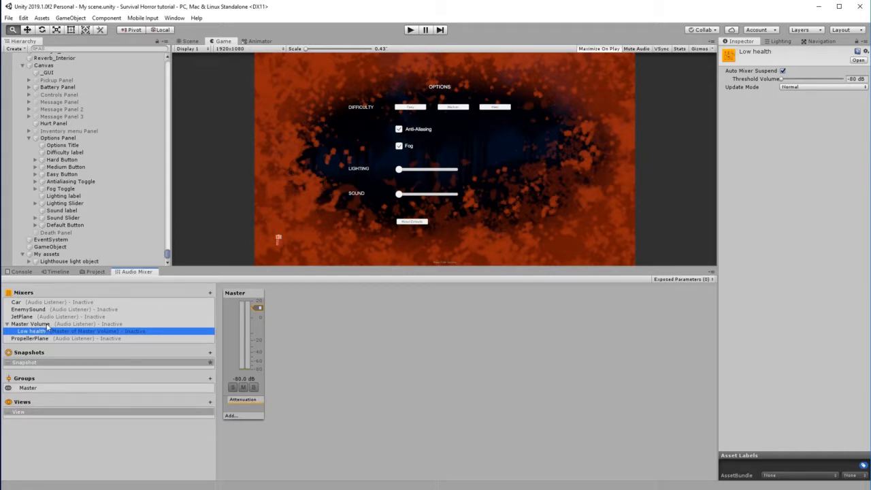
Route the EnemySound mixer's output into Master Volume's Master group.
click(30, 324)
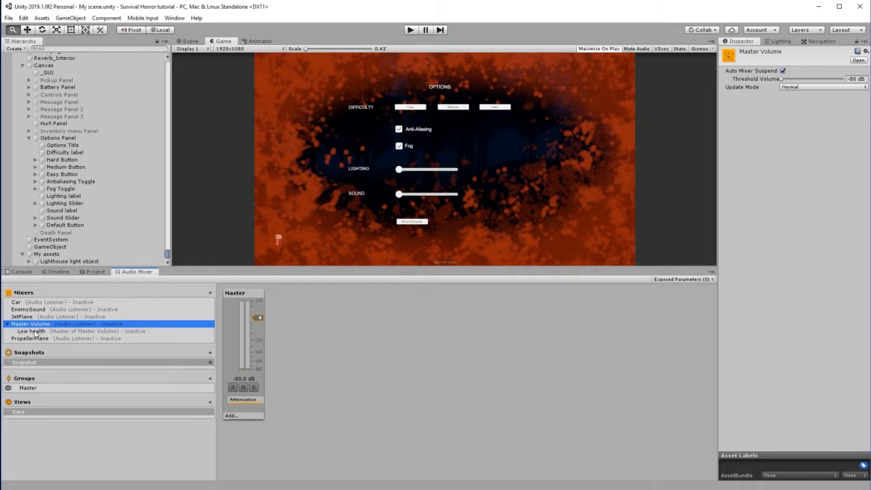
mouse_move(34, 312)
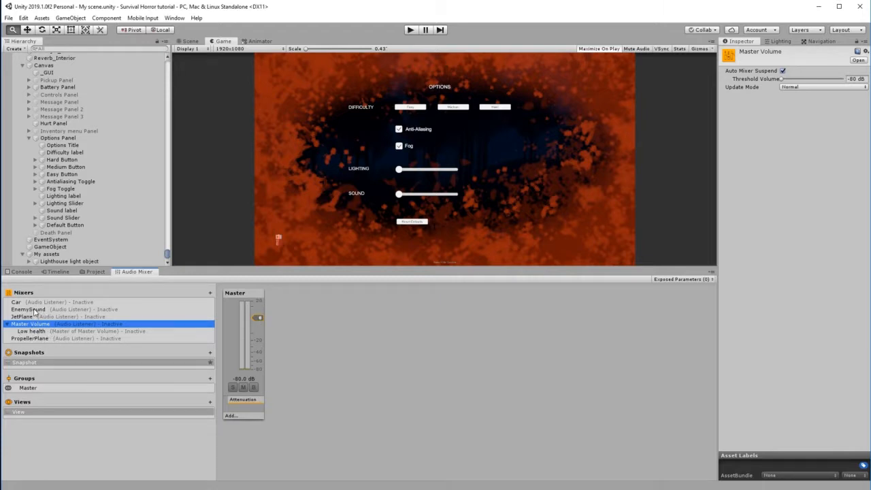
click(27, 309)
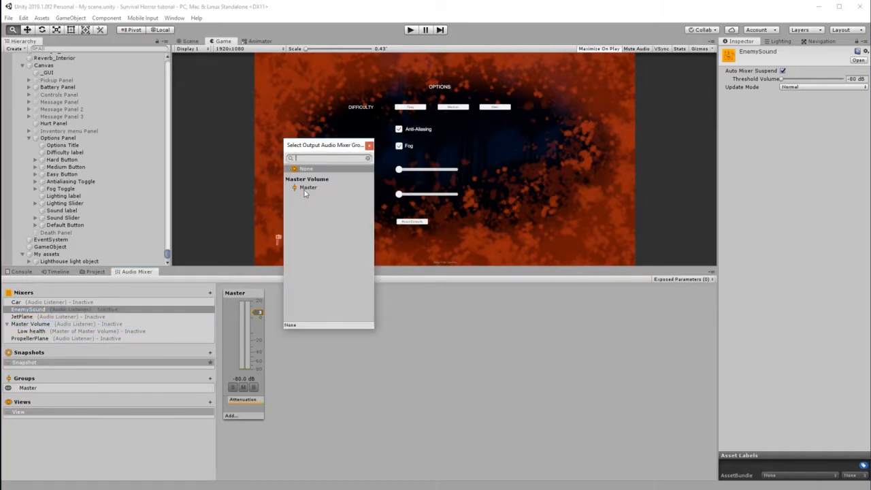
click(308, 188)
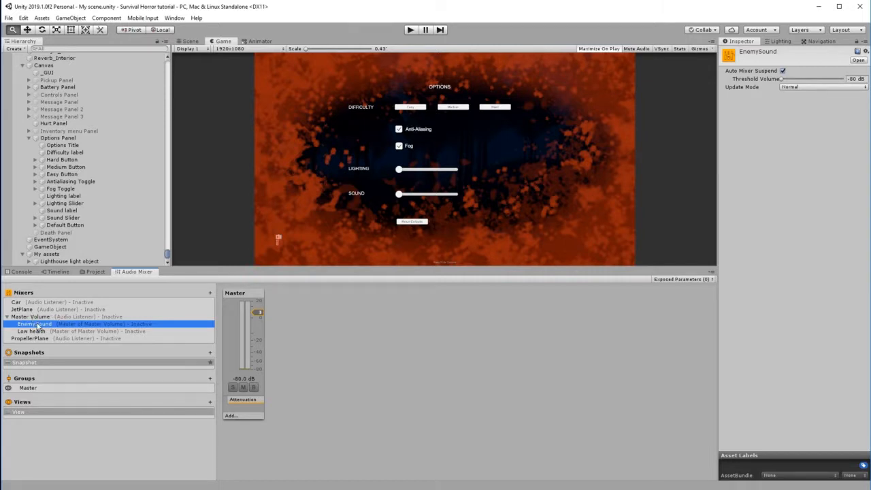
mouse_move(61, 331)
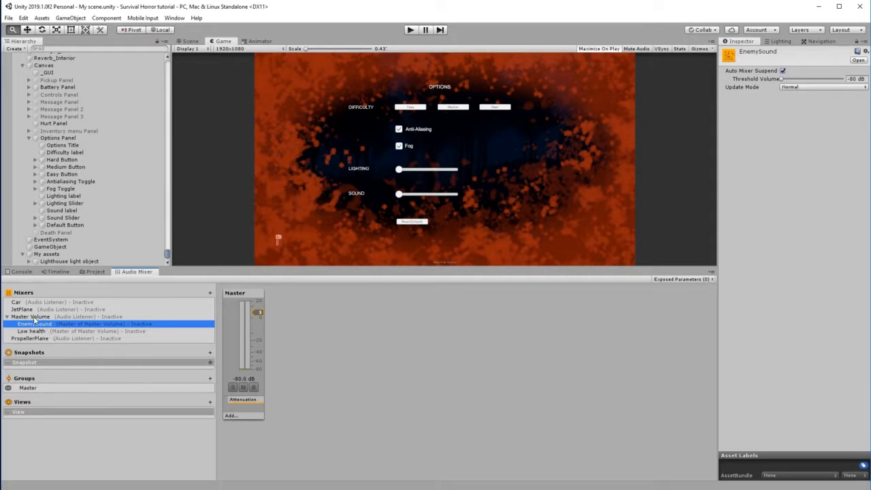
Expose the Master group's Volume of Master Volume to script and rename the exposed parameter.
click(30, 316)
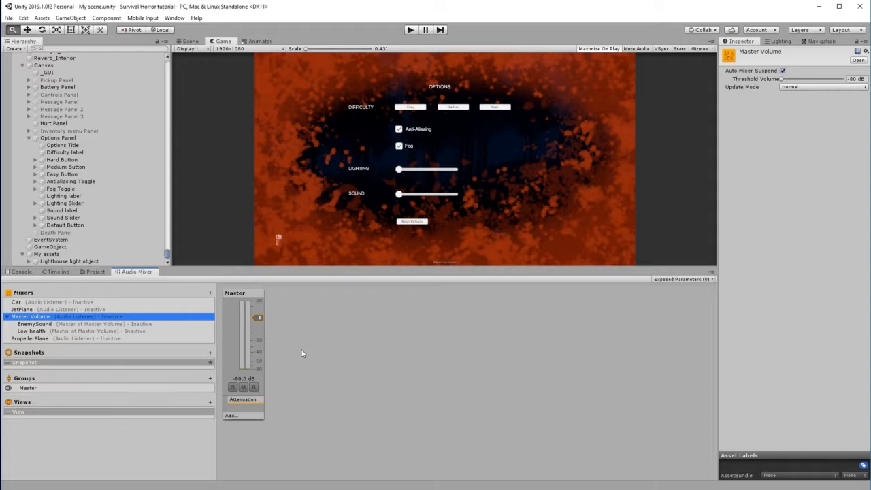
mouse_move(259, 319)
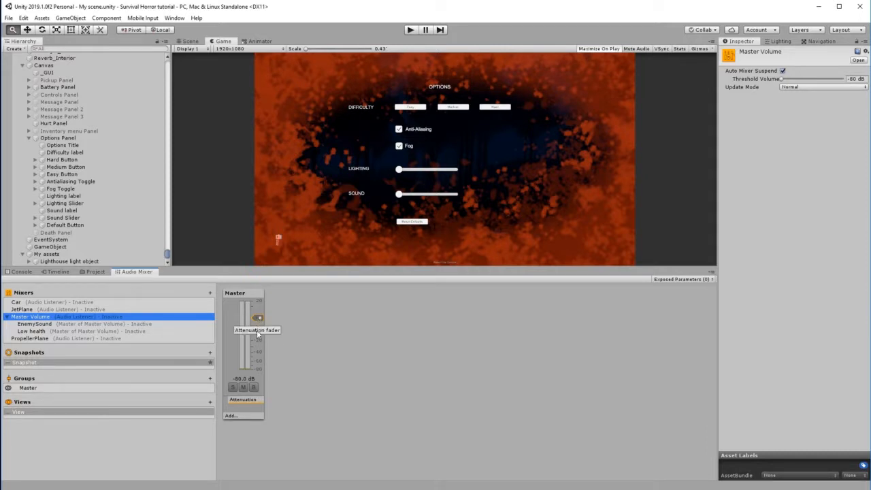
mouse_move(262, 308)
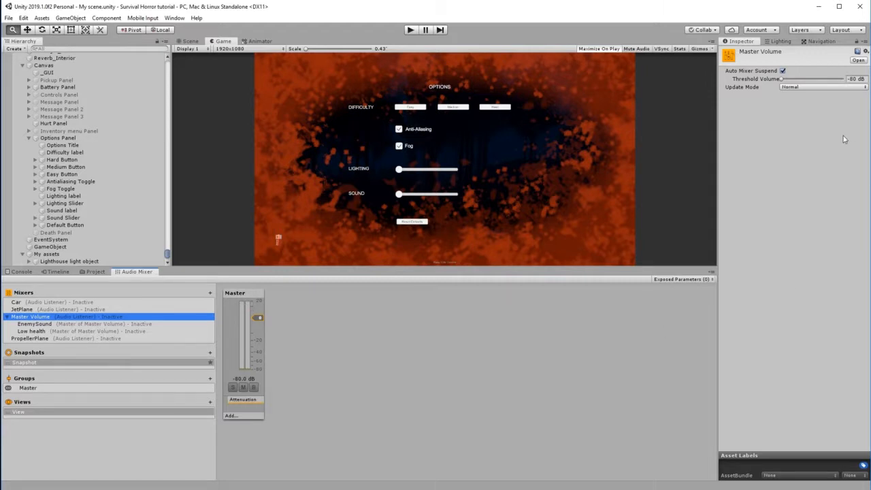
mouse_move(234, 294)
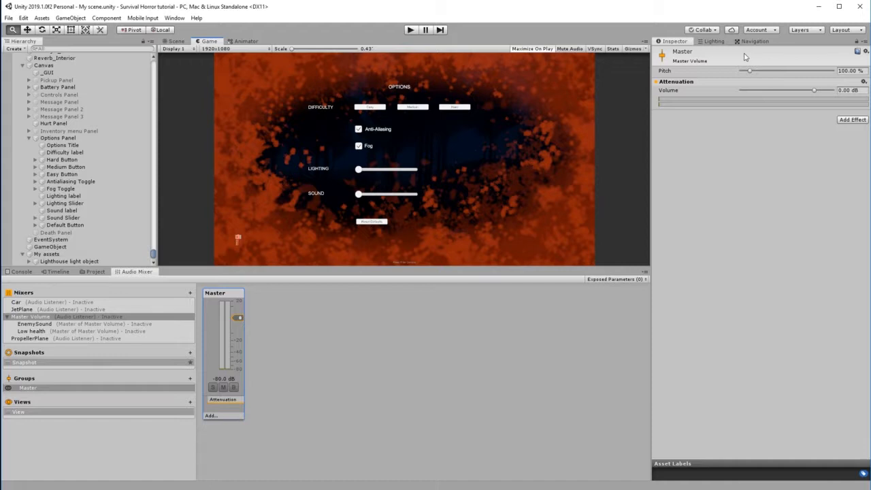
mouse_move(673, 92)
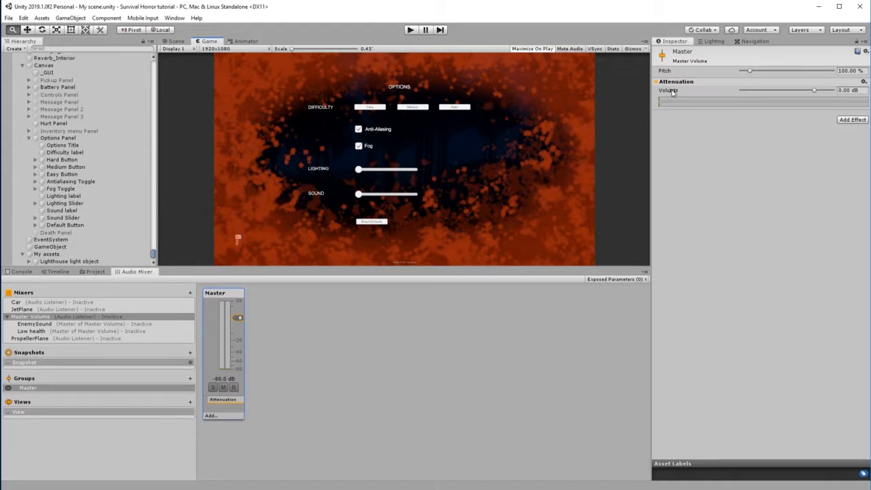
right_click(668, 90)
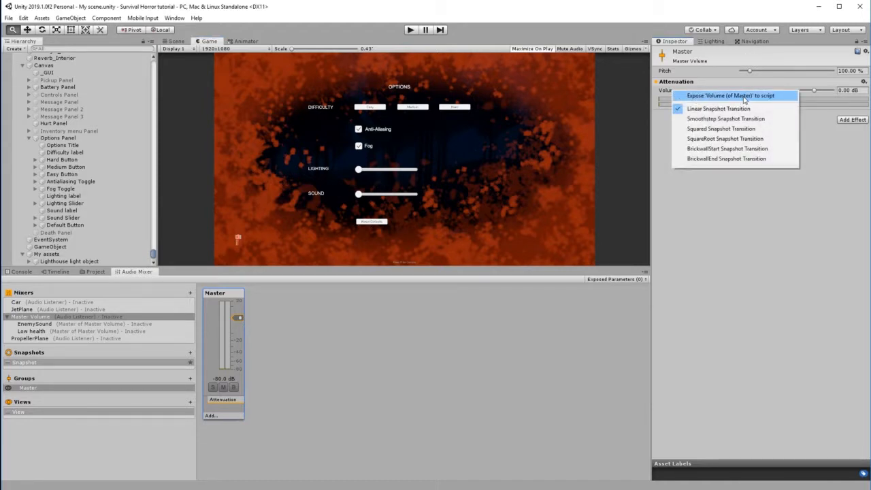
click(730, 96)
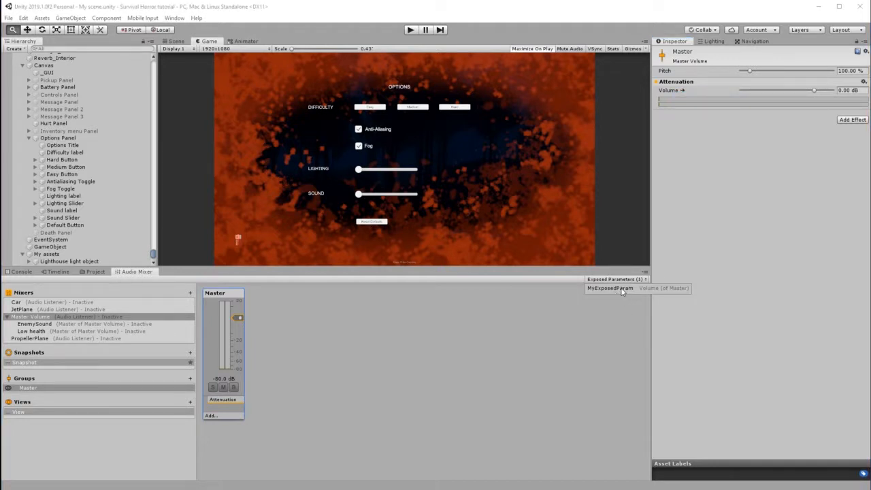
double_click(610, 289)
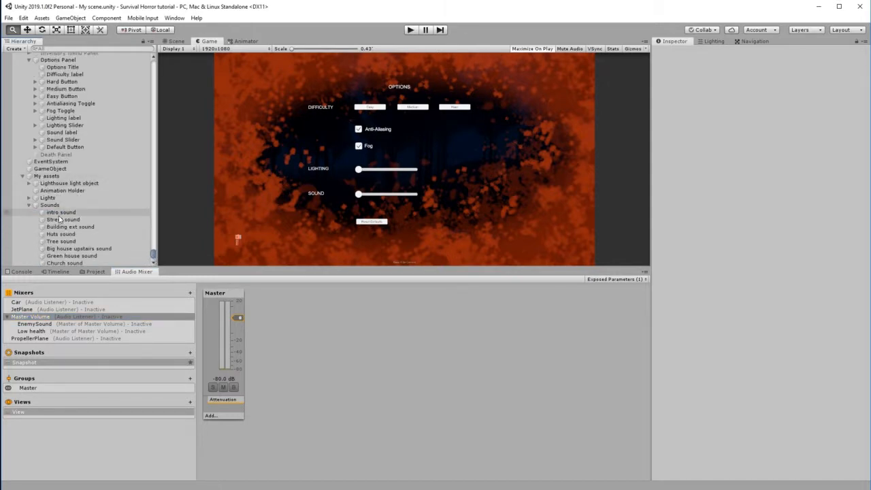
Select all the sound objects and send their Audio Source output to Master (Master Volume).
click(61, 132)
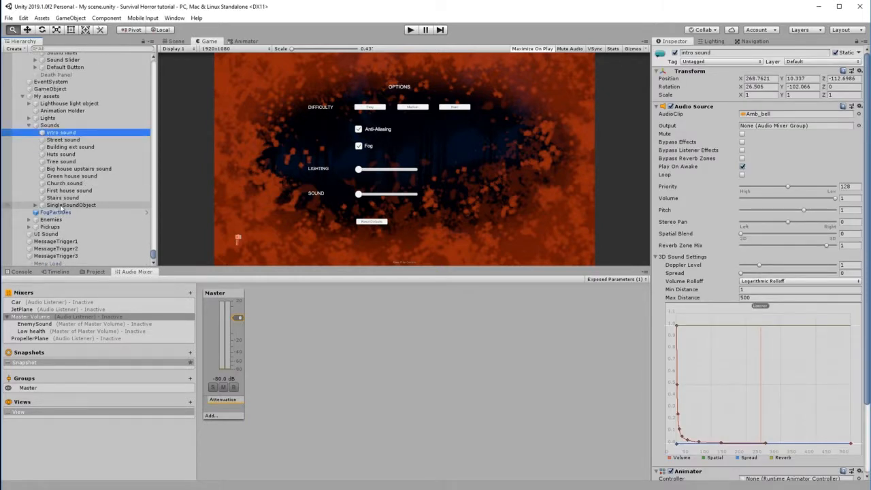
click(71, 205)
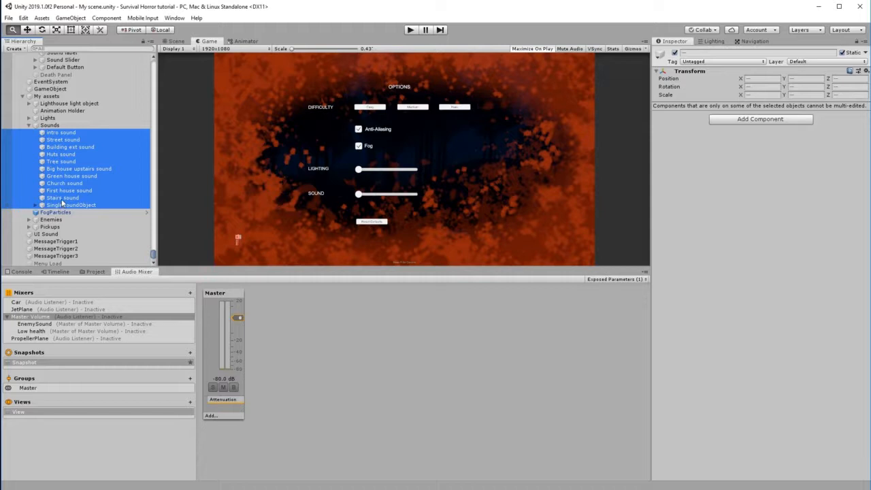
click(63, 198)
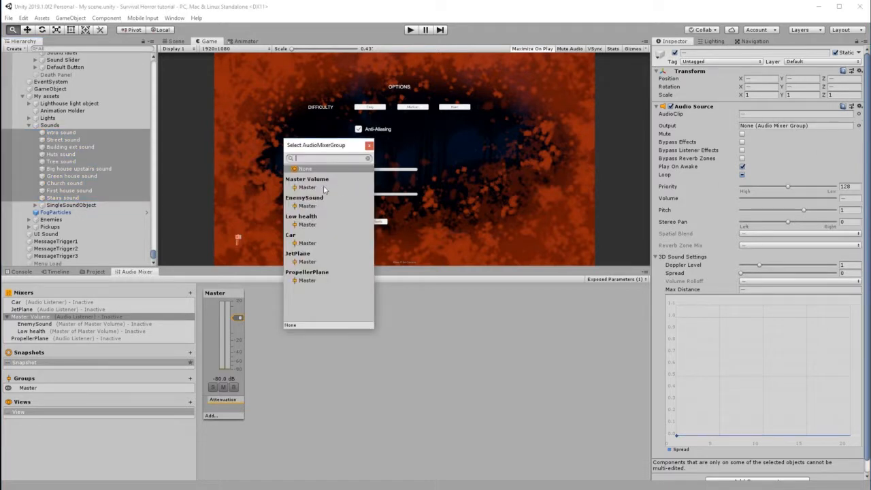
click(308, 188)
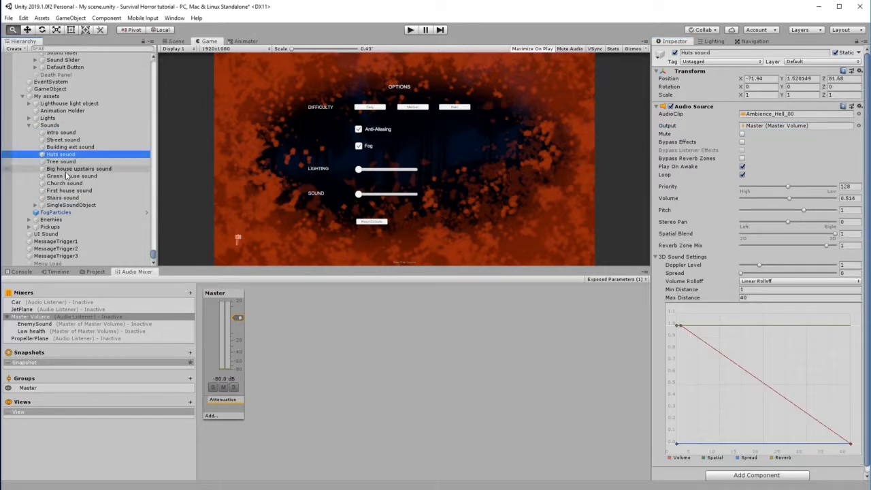
Set the Big house upstairs sound's output to the Master group and check the UI Sound source.
click(79, 169)
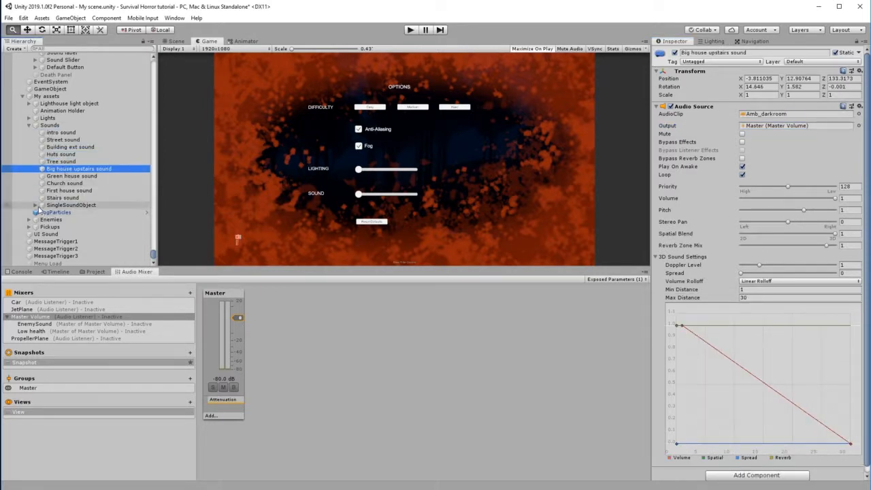
click(63, 213)
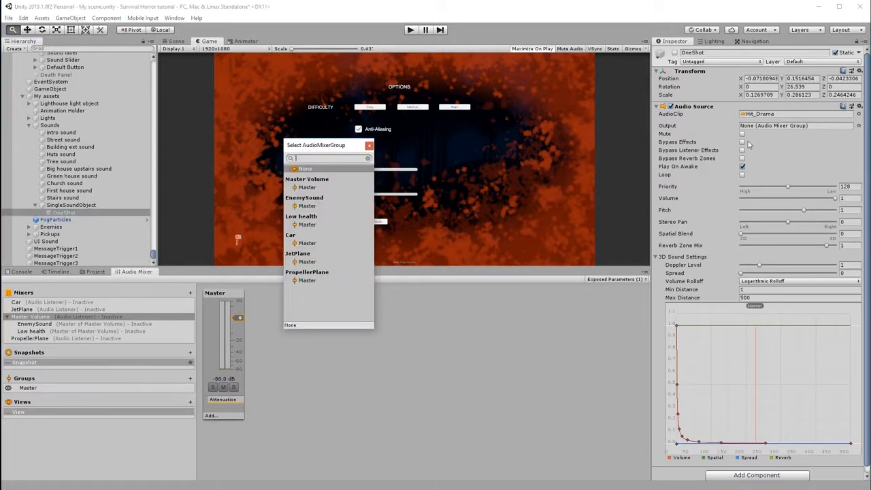
click(308, 188)
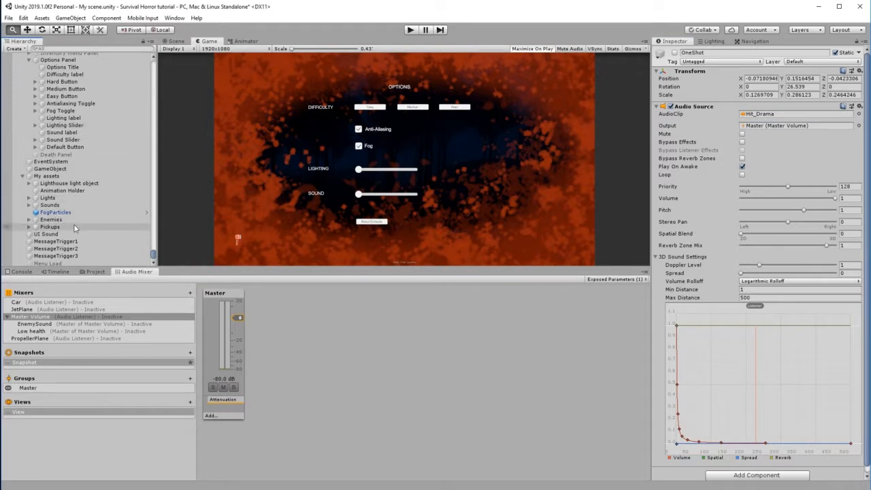
click(46, 234)
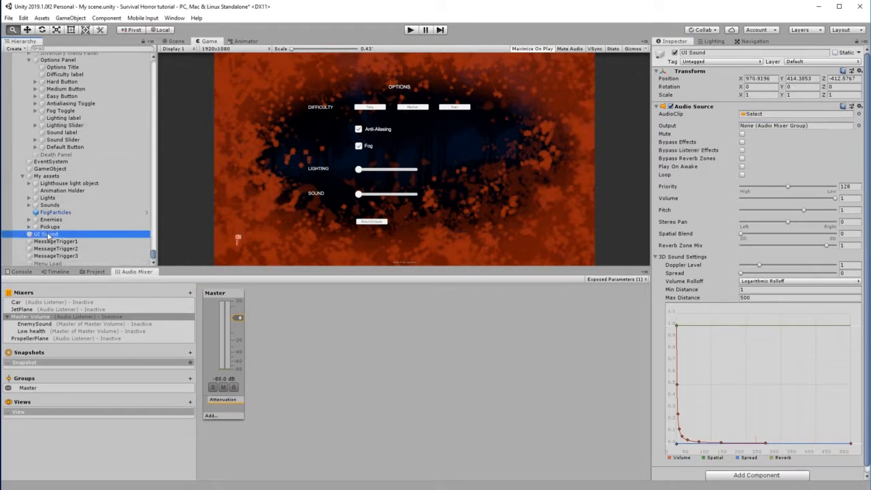
mouse_move(215, 261)
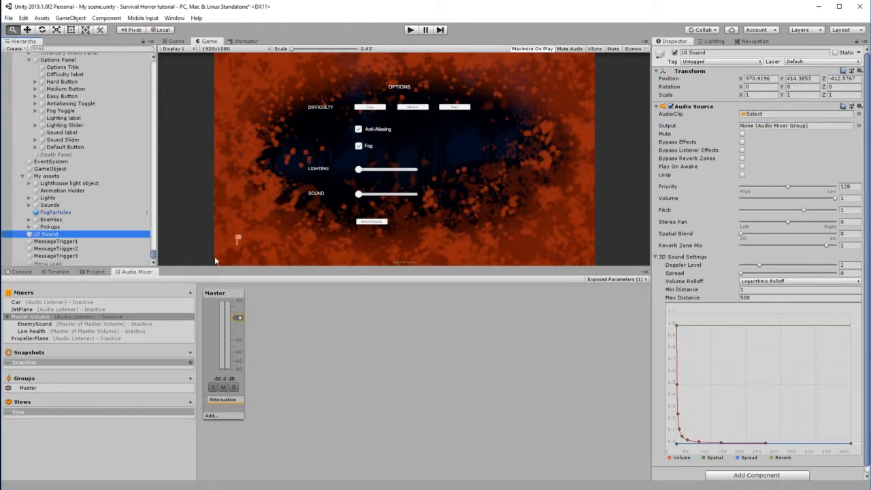
mouse_move(164, 242)
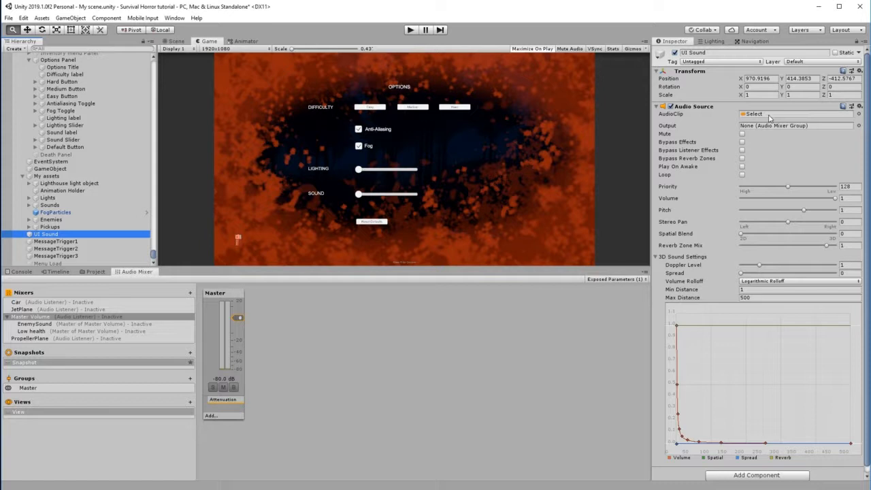
mouse_move(776, 167)
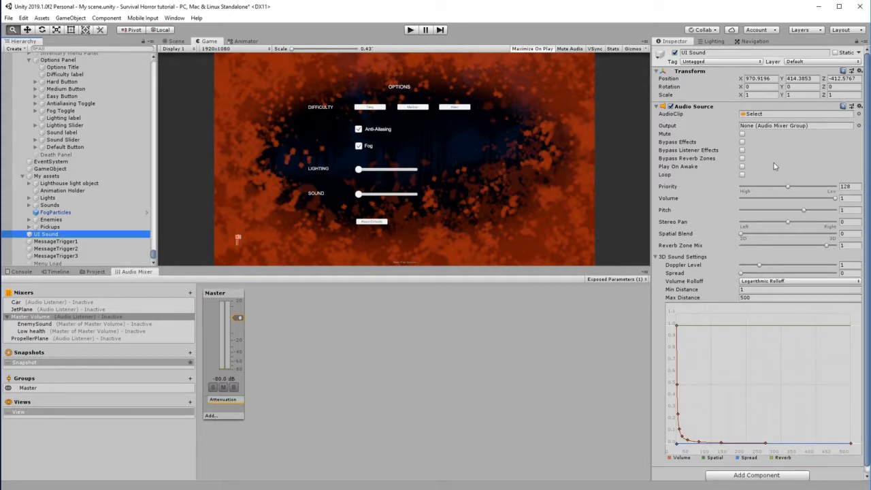
click(49, 176)
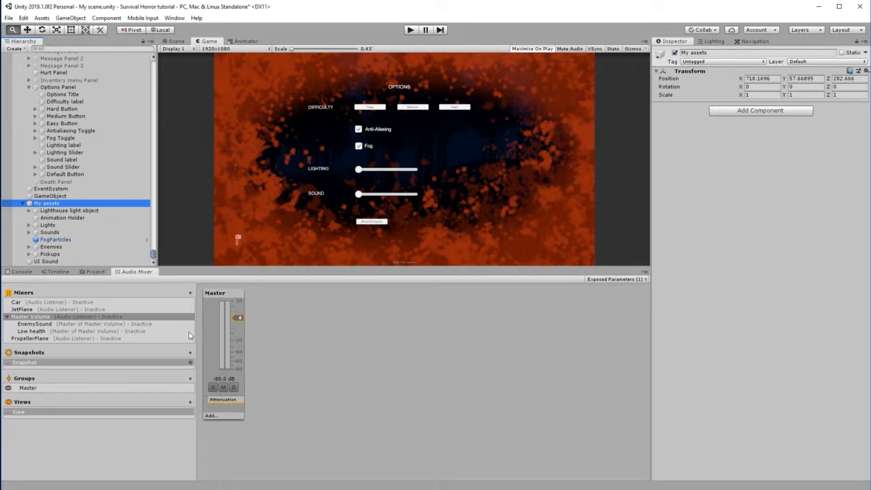
mouse_move(239, 320)
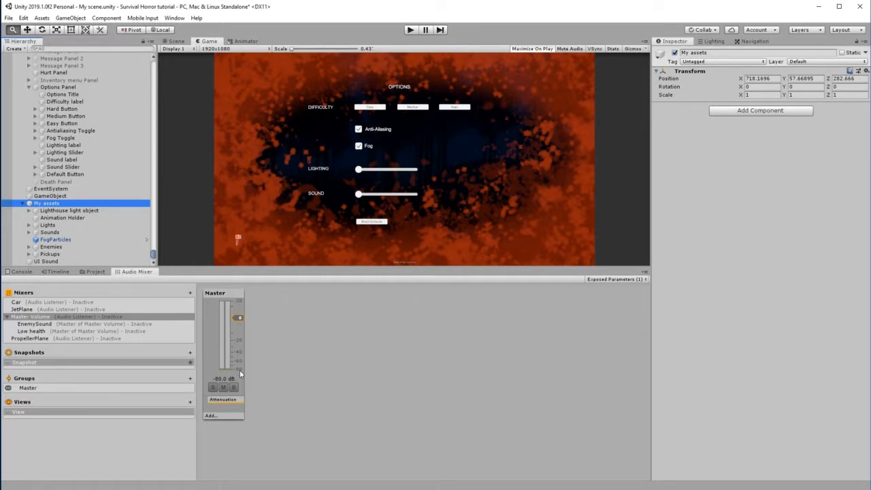
Set the Sound Slider's Min Value to -80 and adjust its Max Value.
click(63, 166)
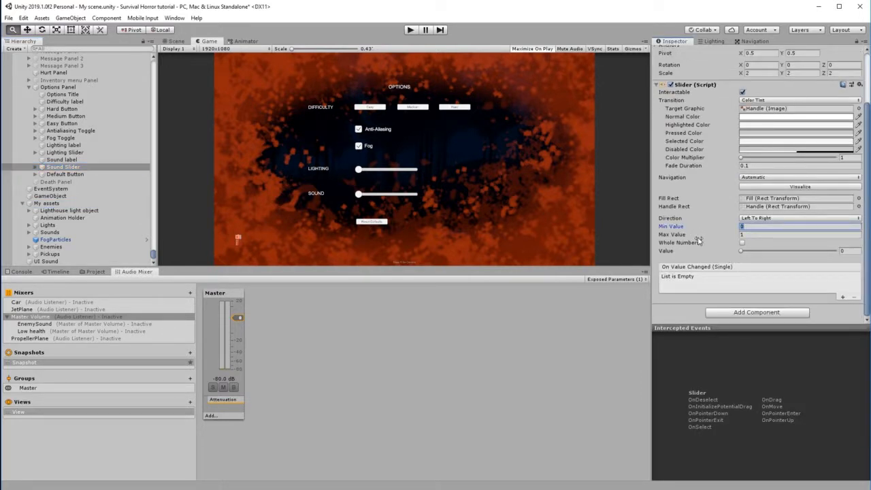
text(-80)
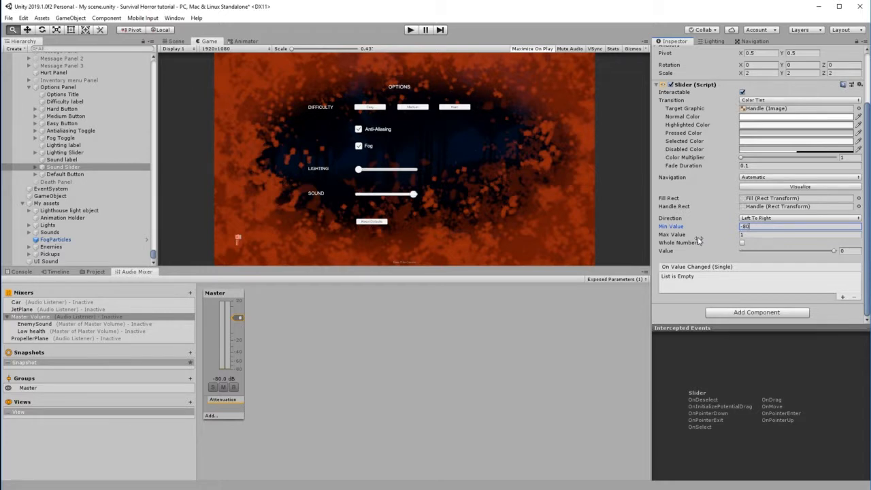
click(801, 235)
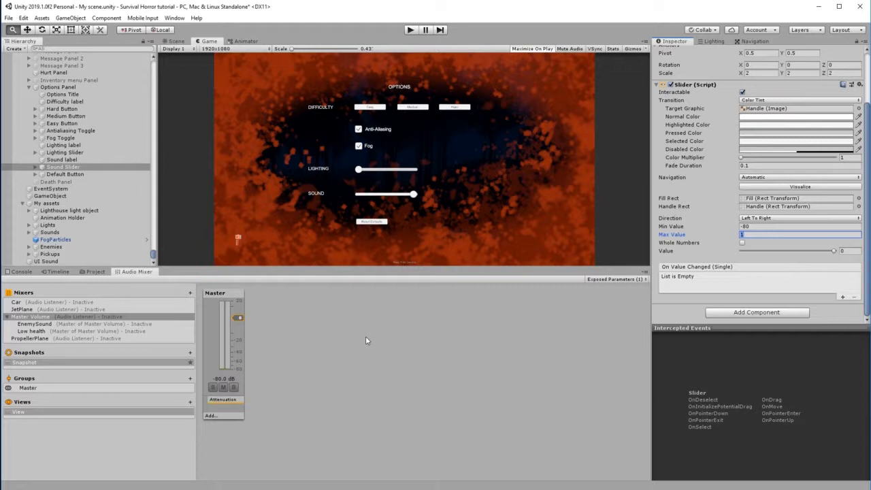
mouse_move(271, 306)
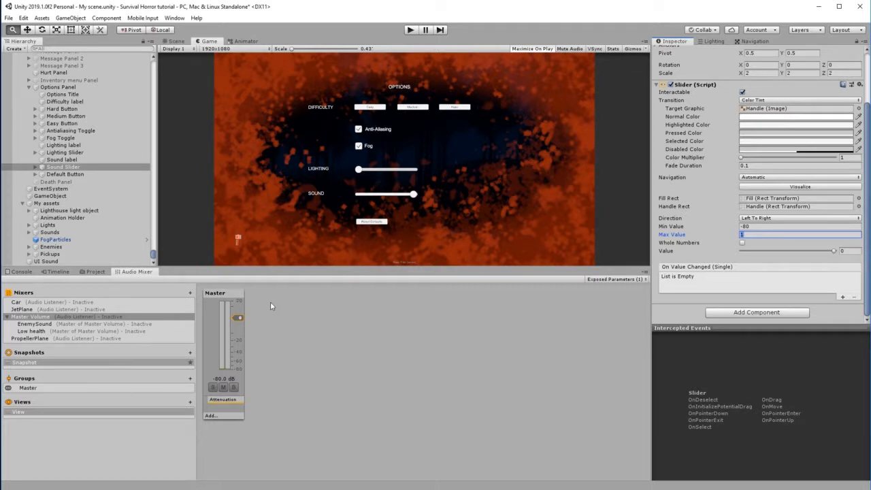
mouse_move(393, 349)
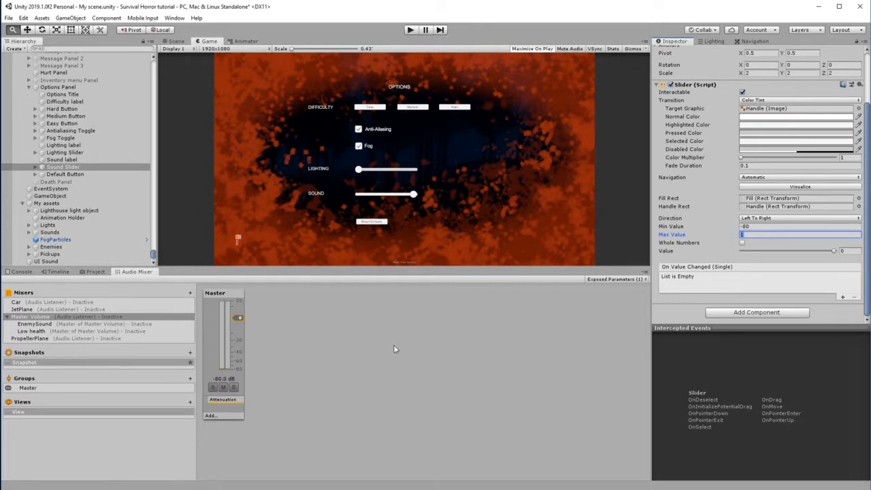
text(5)
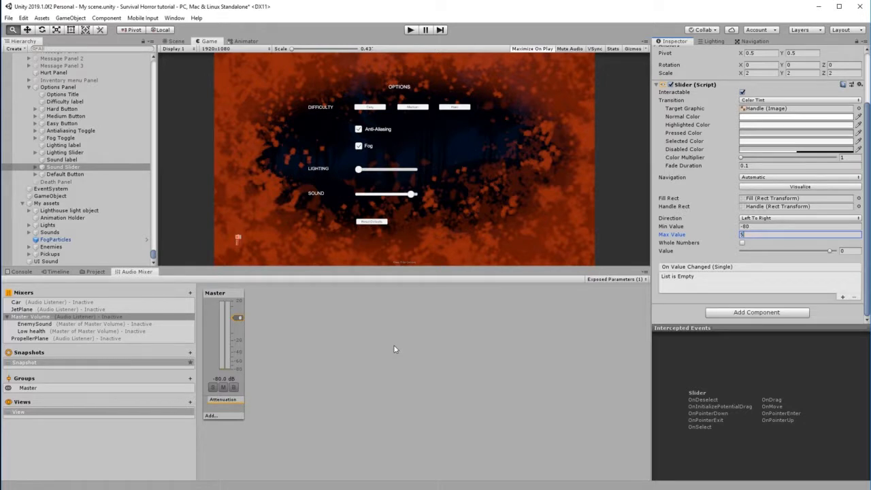
click(801, 234)
text(1)
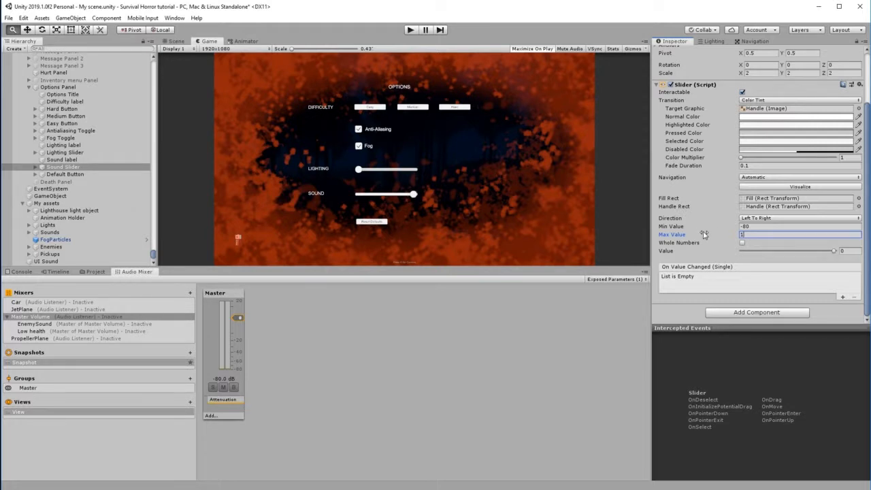
text(0)
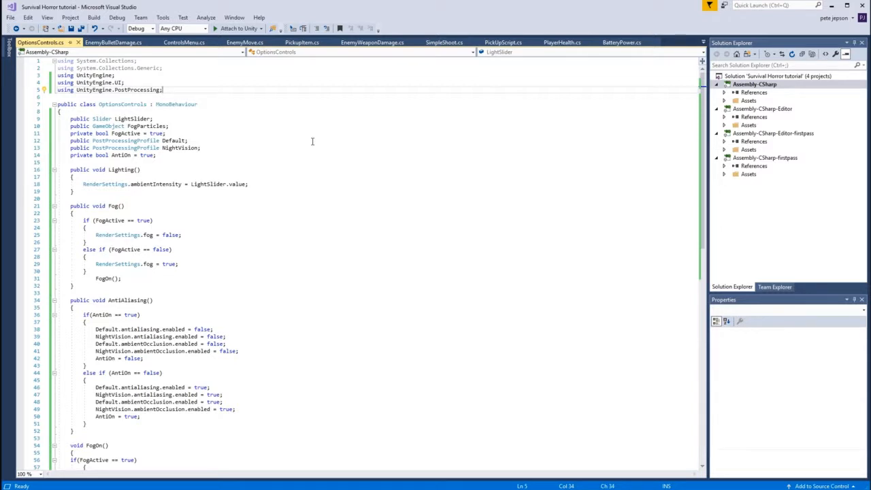
Add 'using UnityEngine.Audio;' to the OptionsControls script.
text(using UnityEn)
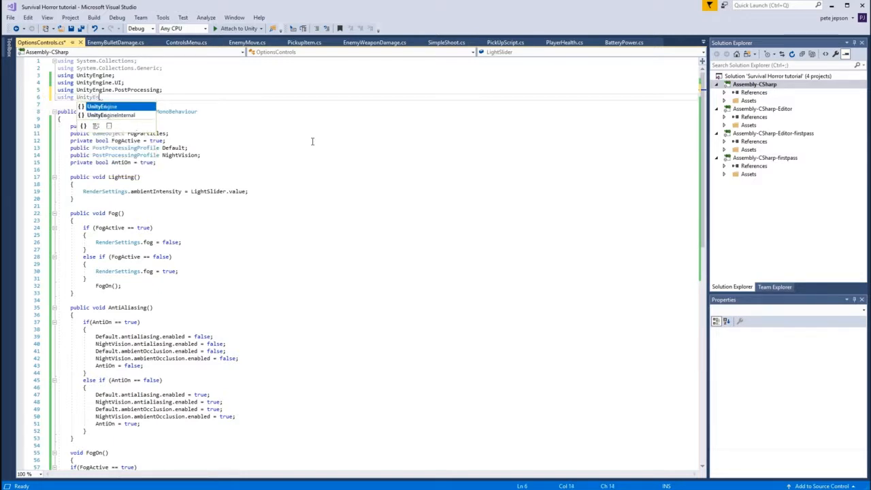
text(.A)
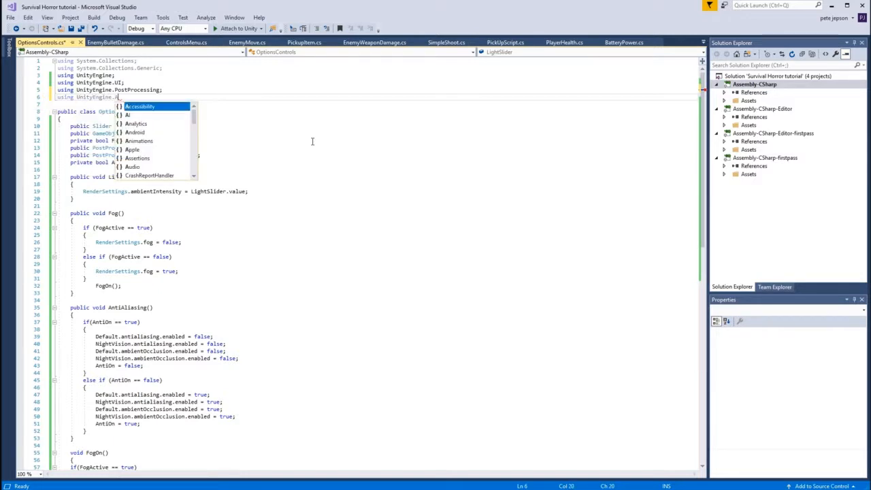
text(Audio;)
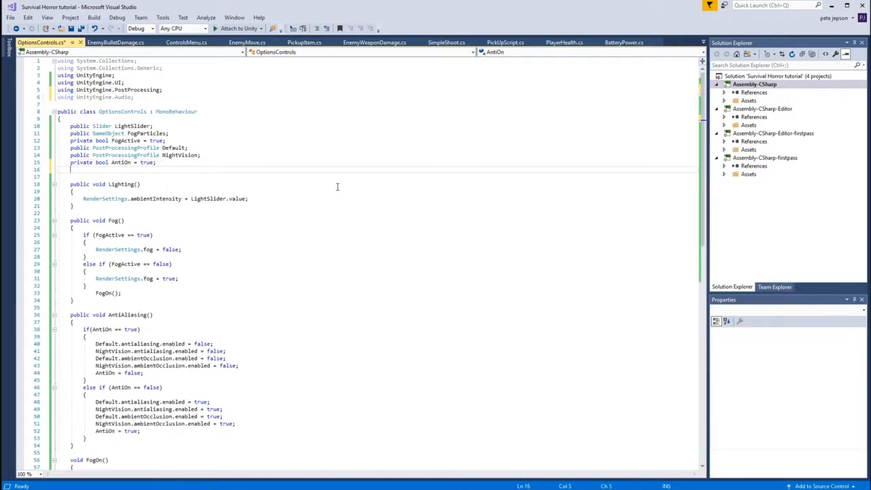
Begin declaring a public Slider field for the volume level.
text(public)
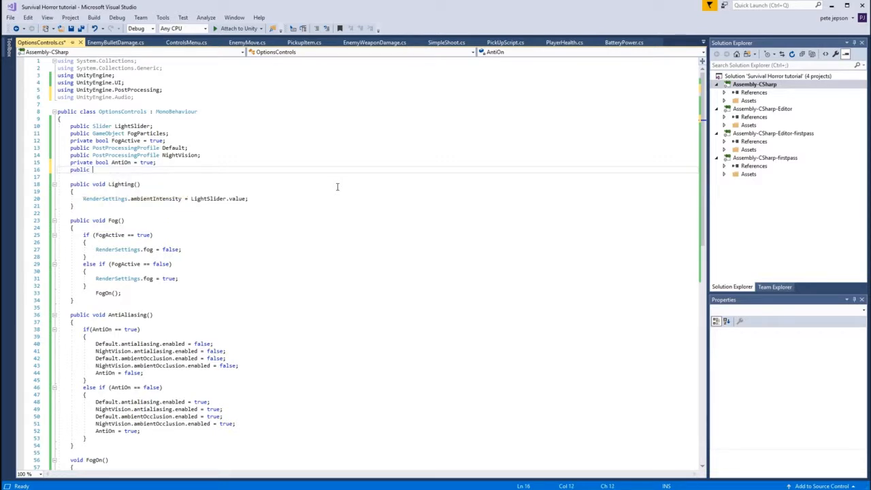
text(Slider)
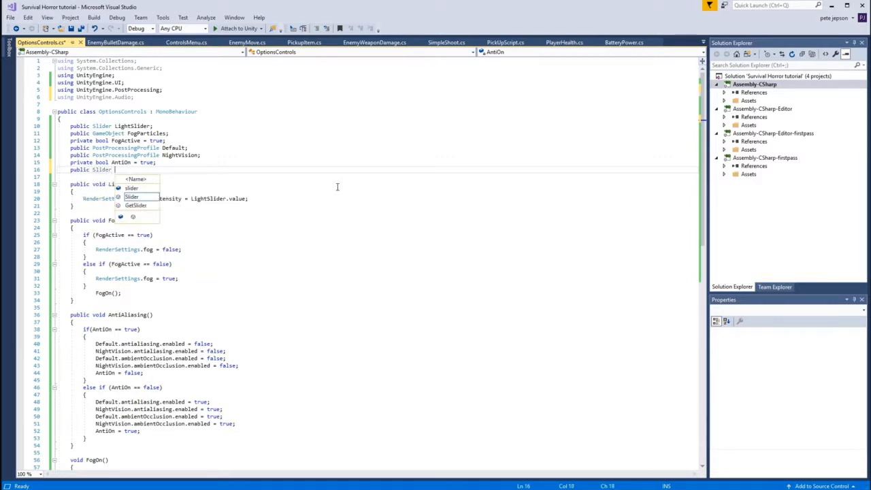
text(Vol)
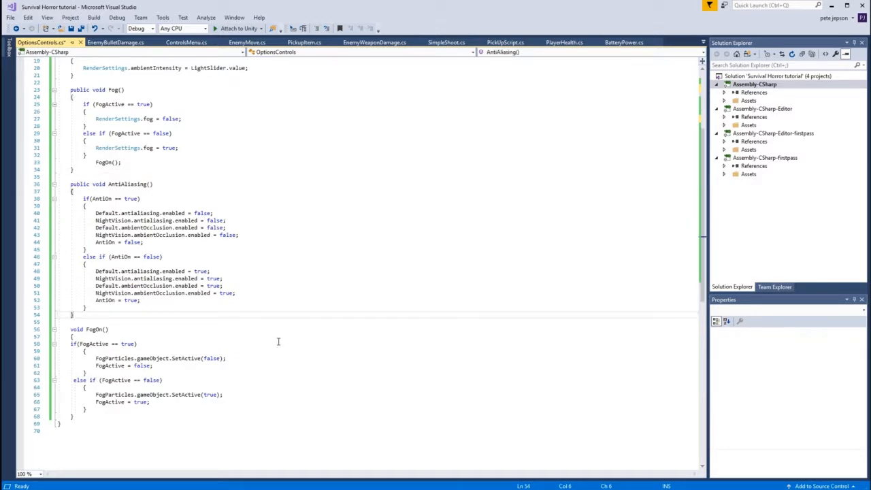
Write an empty 'public void Volume()' method below AntiAliasing.
text(p)
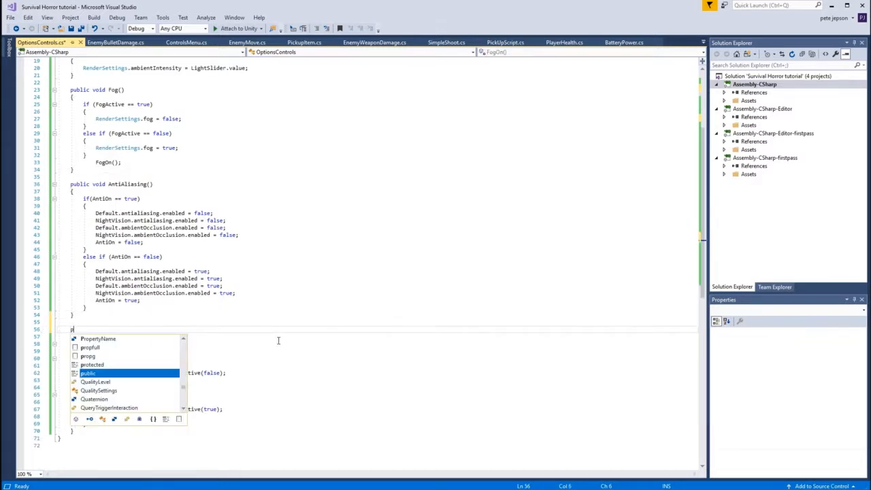
text(ublic void)
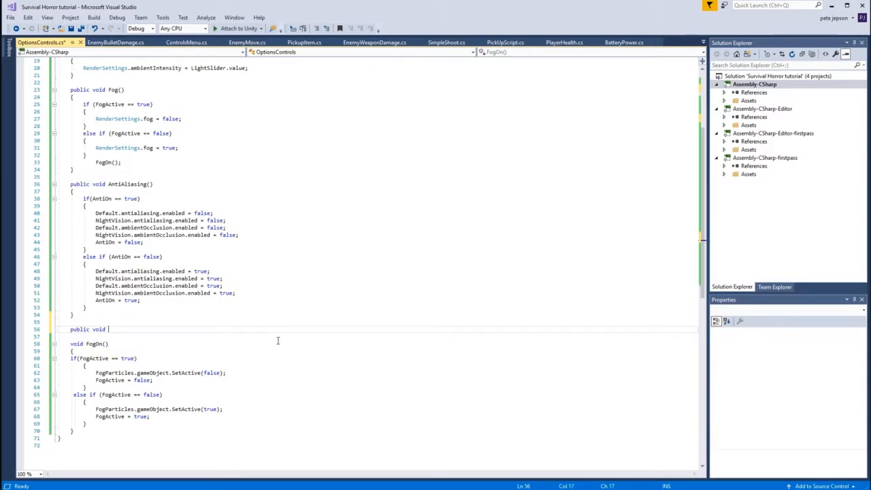
text(Volume()
click(377, 336)
text({)
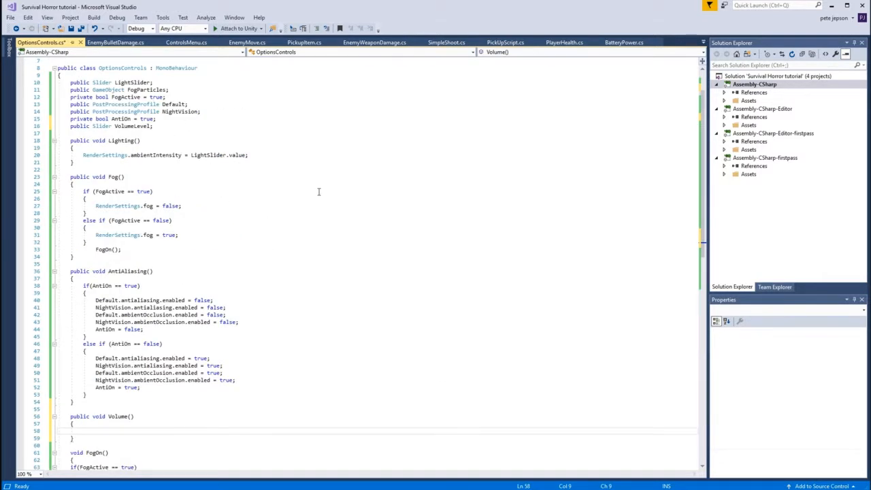
scroll(down, 3)
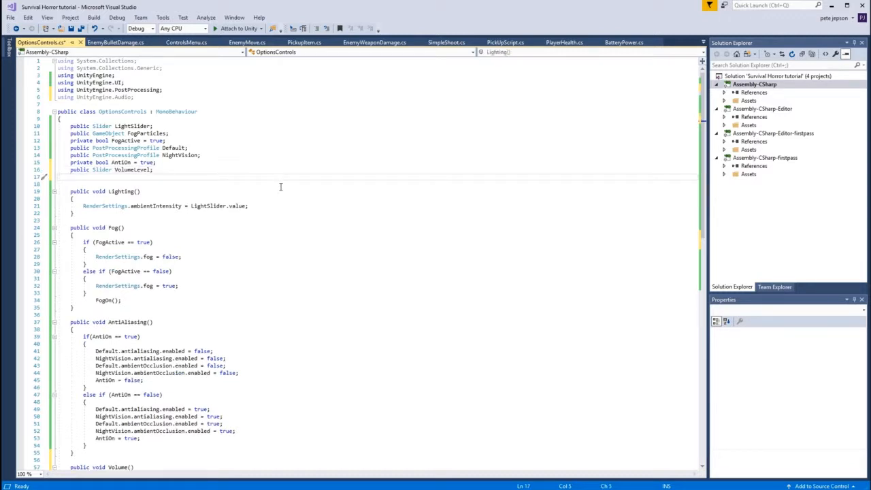
Declare 'public AudioMixer MasterVolume;' below the VolumeLevel slider field.
text(public)
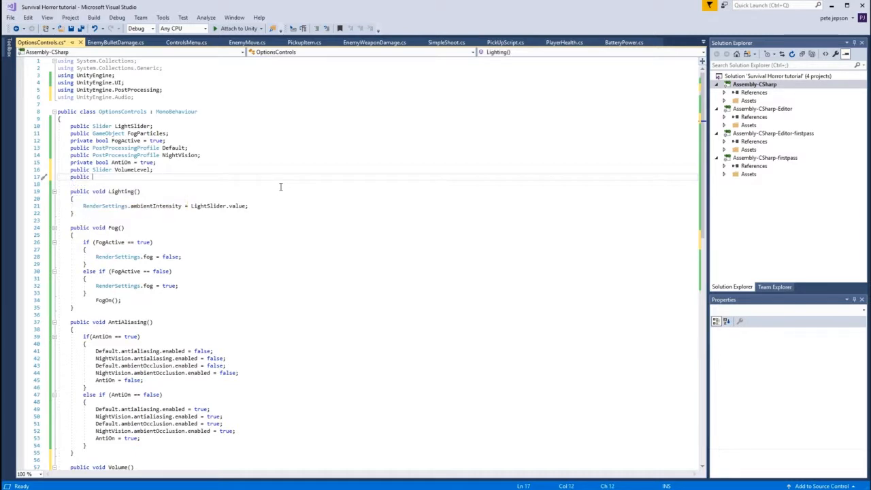
text(Audi)
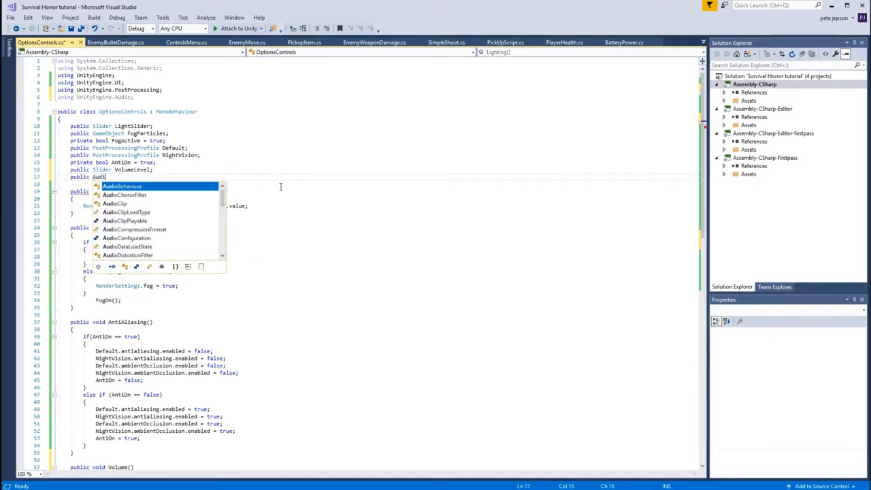
text(oMixer)
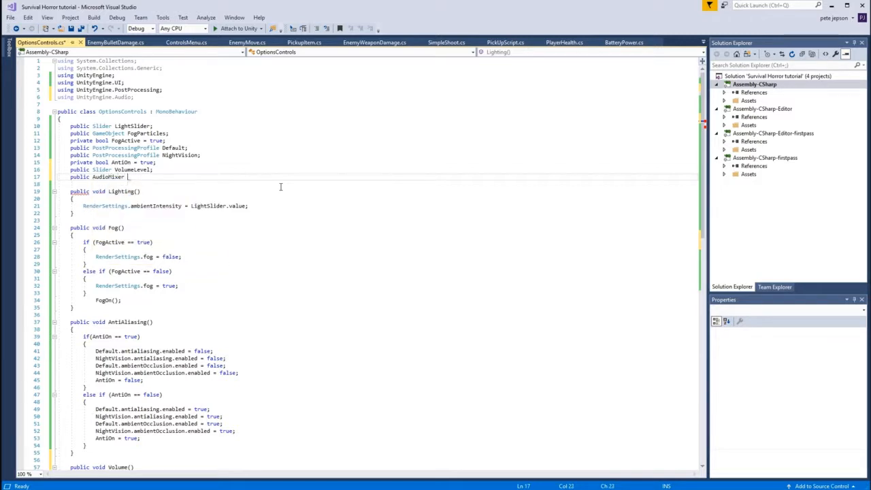
text(AudioMixer)
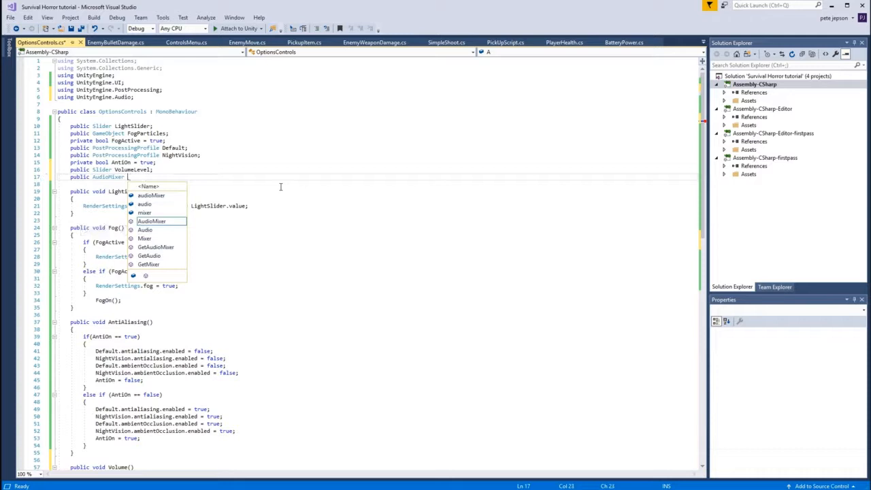
text(MasterVolume;)
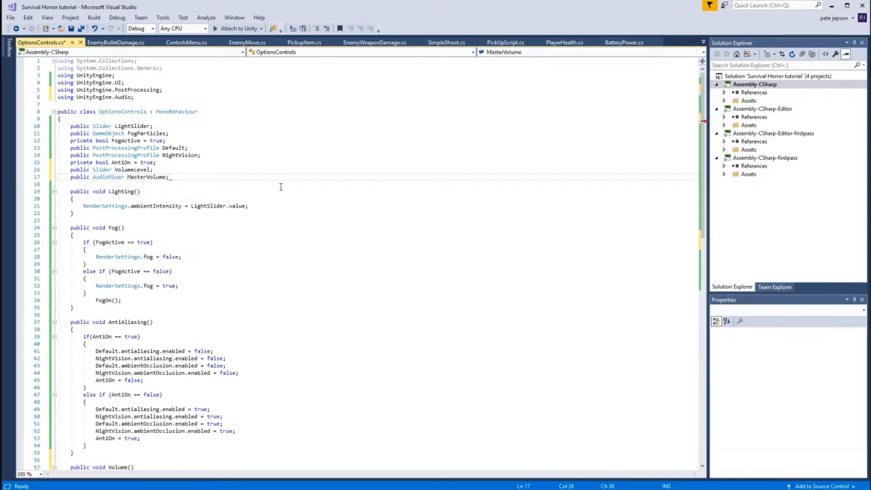
scroll(down, 3)
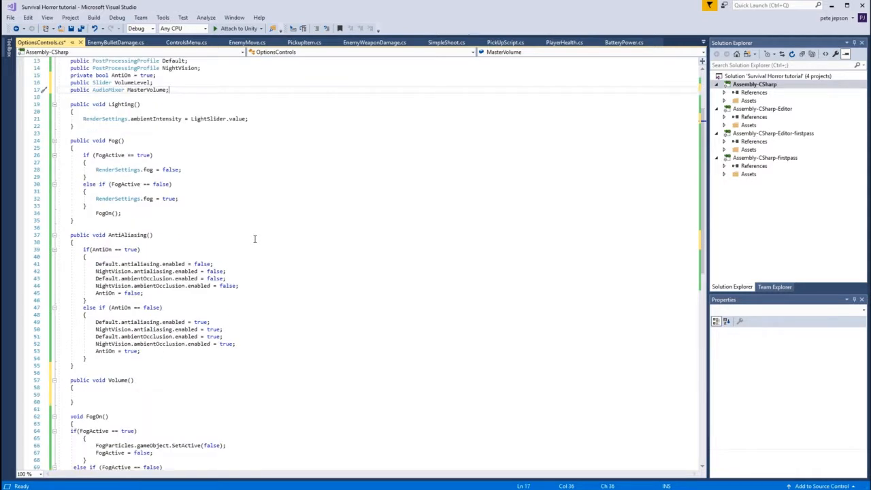
Make Volume() call MasterVolume.SetFloat("Volume", VolumeLevel.value) and return to Unity.
scroll(down, 3)
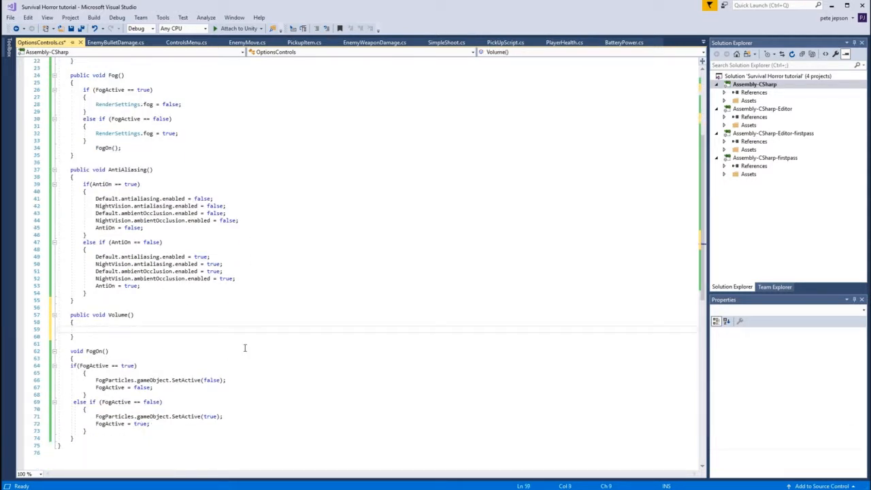
text(Master)
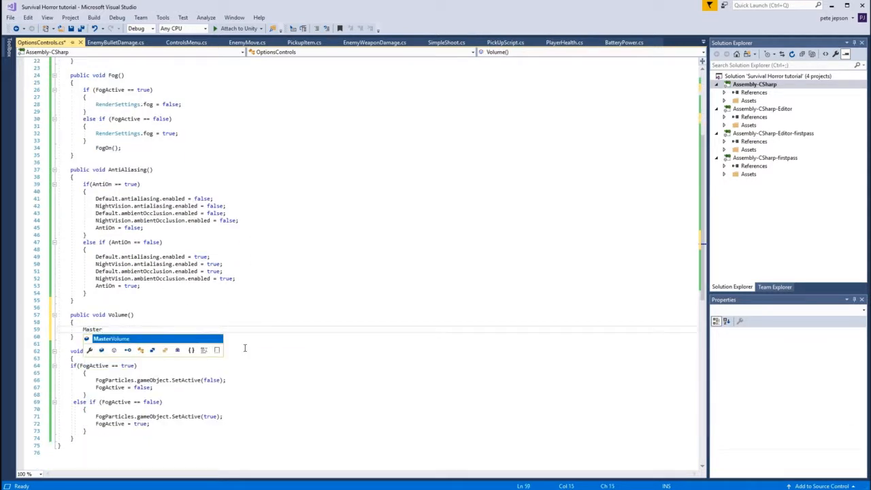
text(Volume)
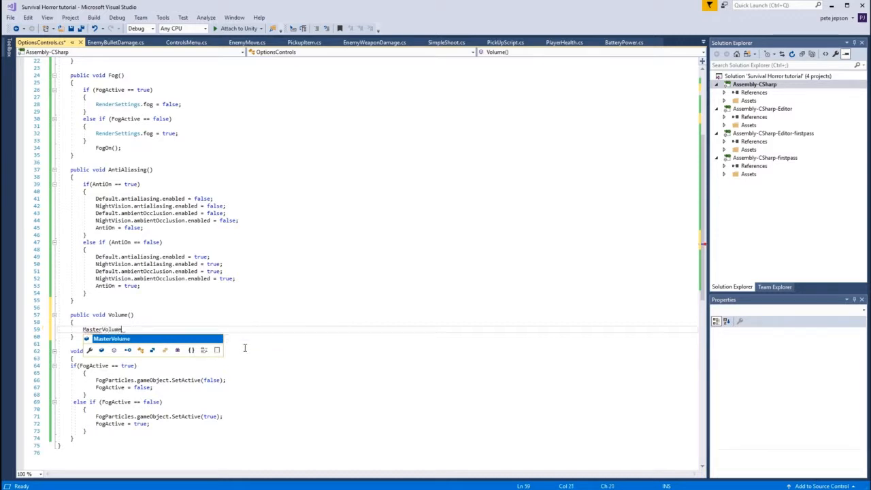
text(.)
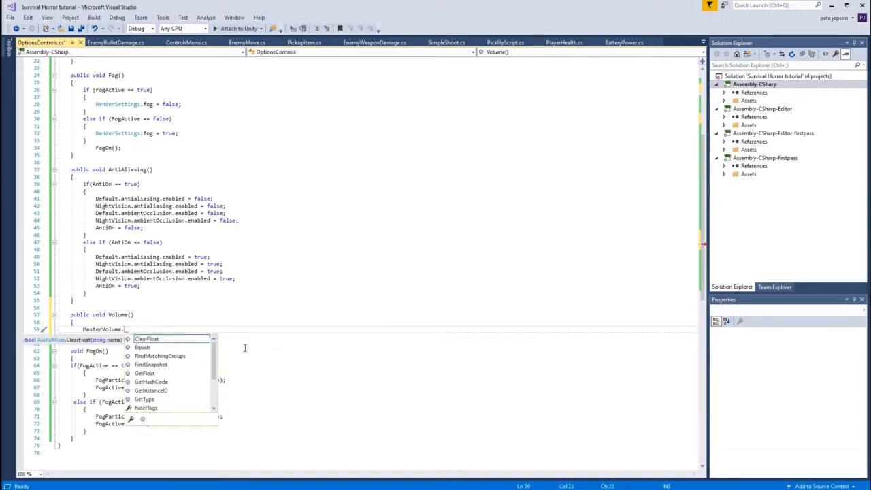
text(SetFloat("V)
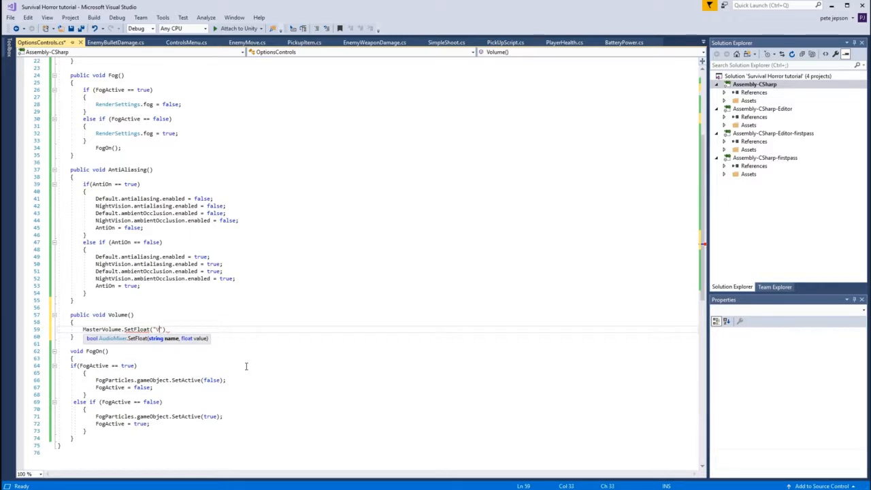
text(Volume)
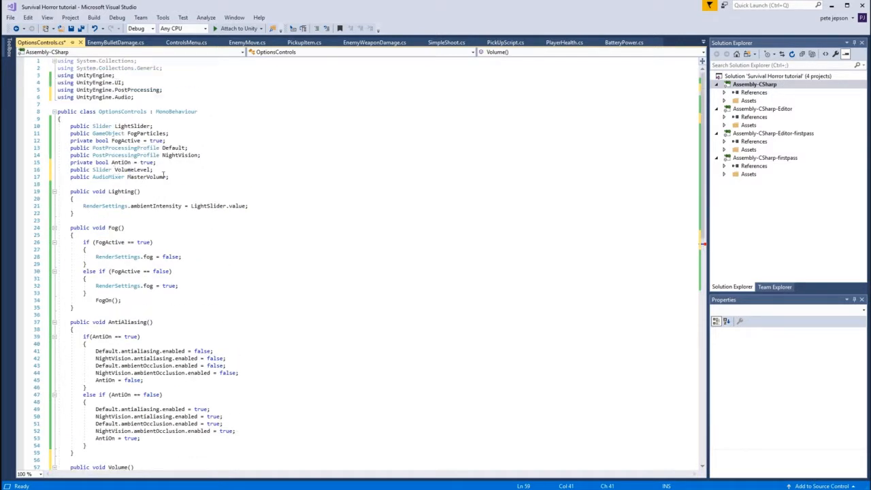
scroll(down, 3)
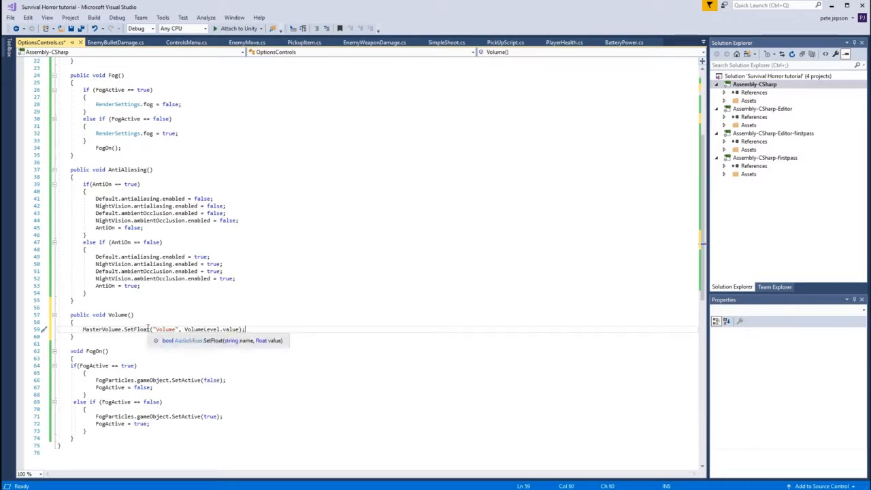
click(11, 16)
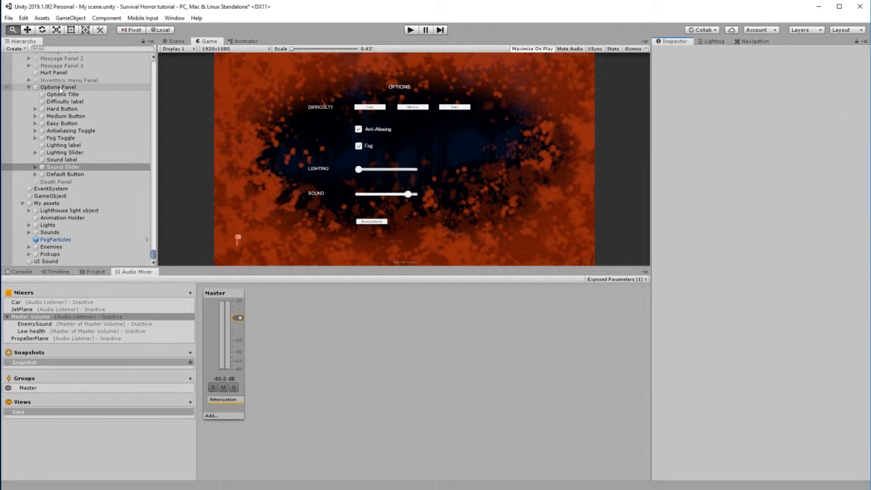
Select the Options Panel and show the Project assets to assign the Master Volume mixer.
click(58, 87)
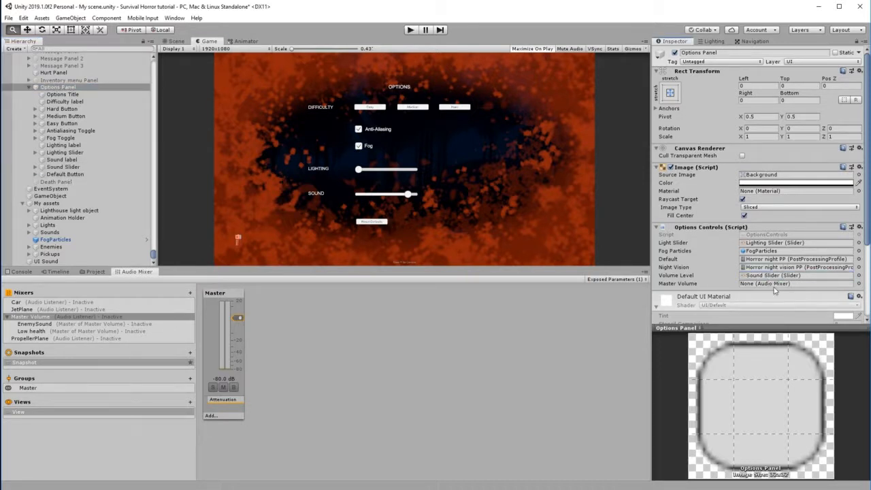
click(95, 273)
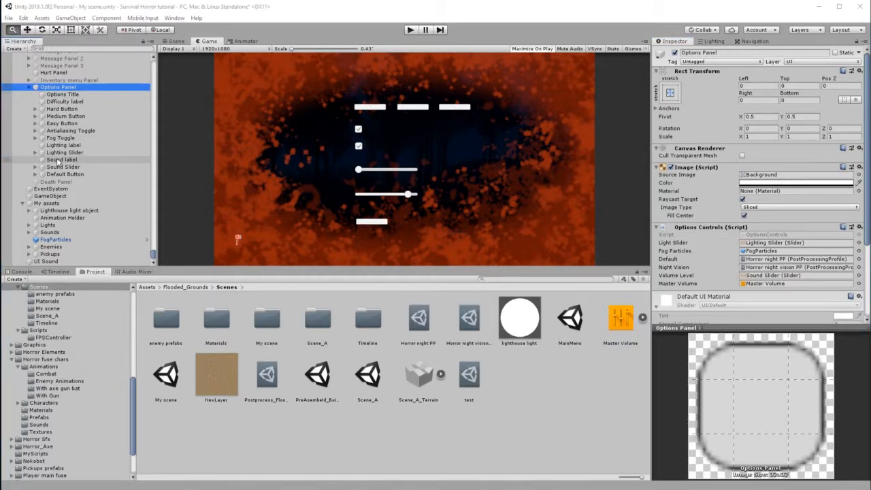
Add an On Value Changed entry to Sound Slider targeting Options Panel, listing its OptionsControls functions.
click(63, 166)
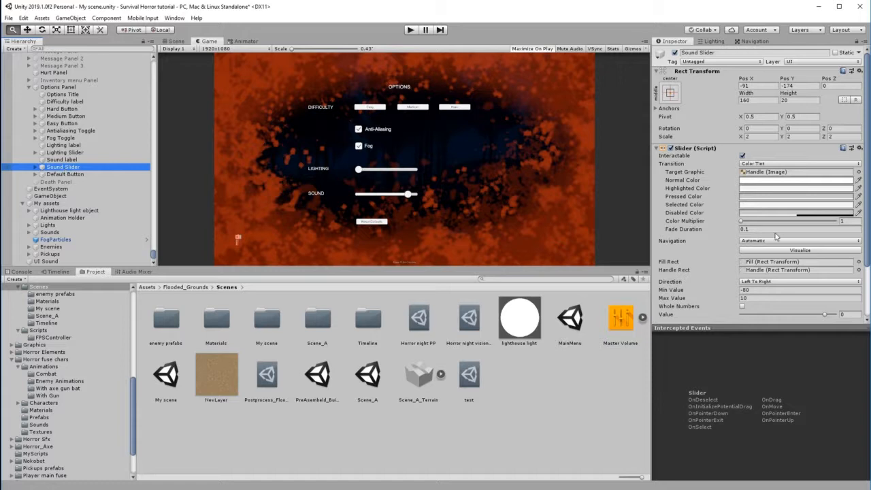
scroll(down, 3)
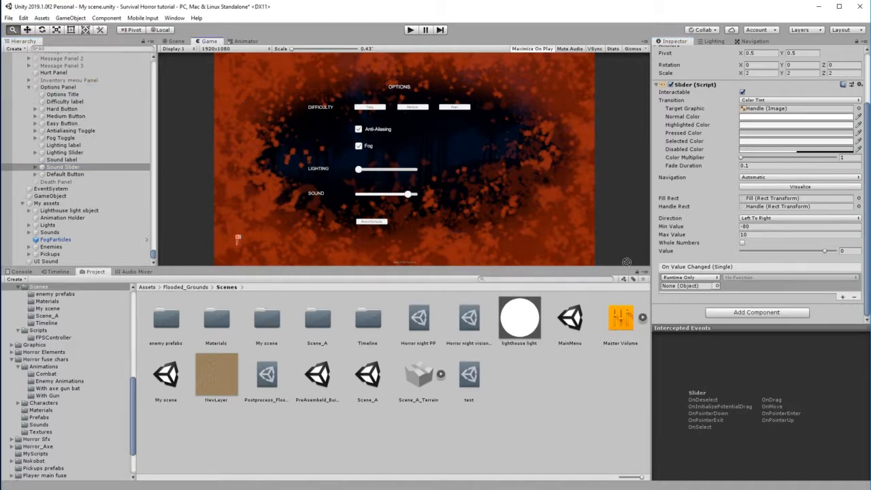
click(689, 286)
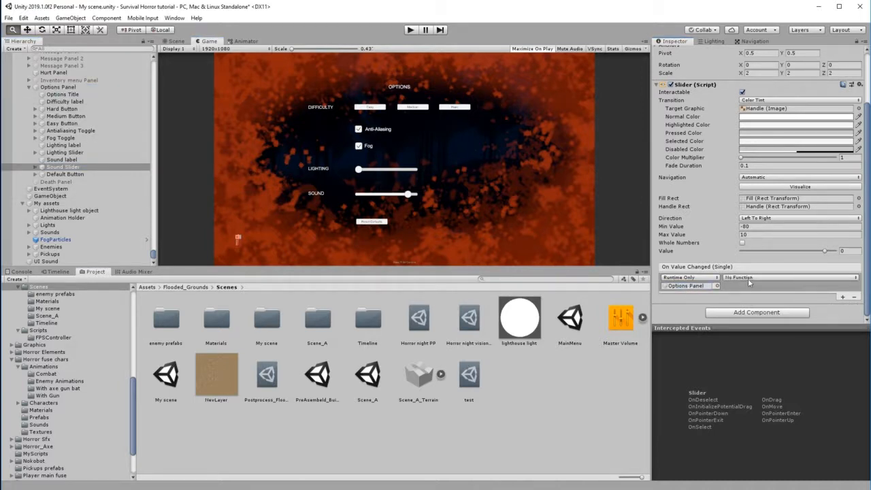
click(756, 278)
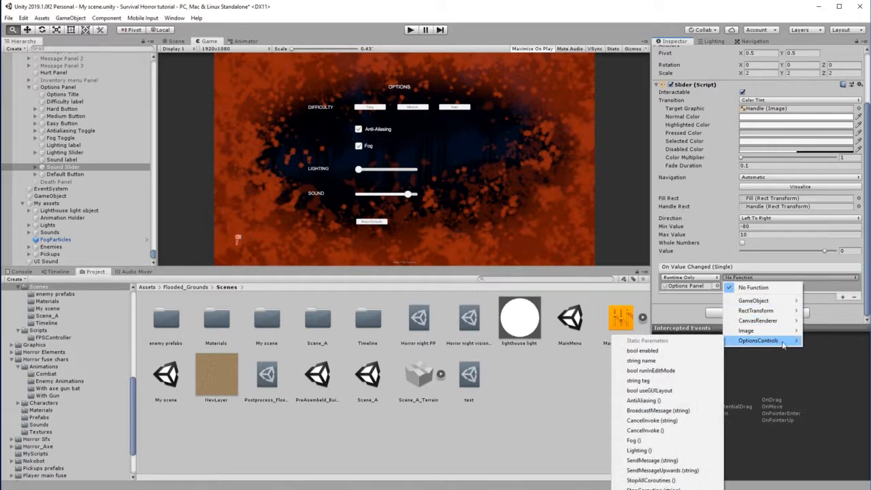